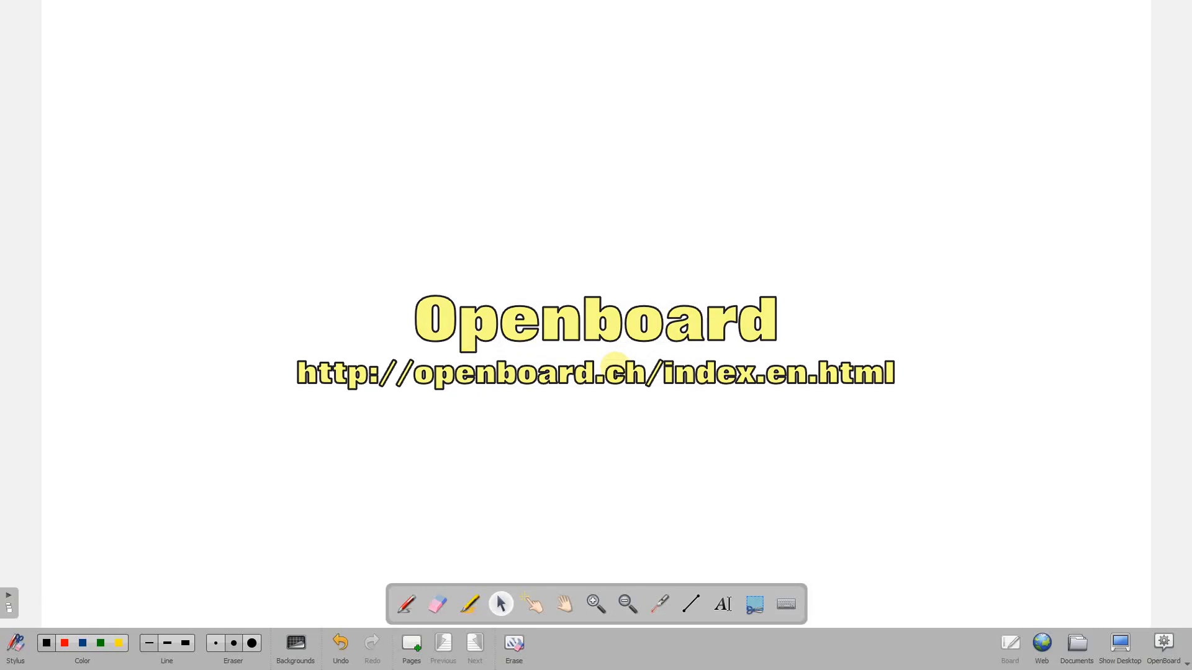
Clear the title text from the board and switch OpenBoard to desktop mode
click(514, 643)
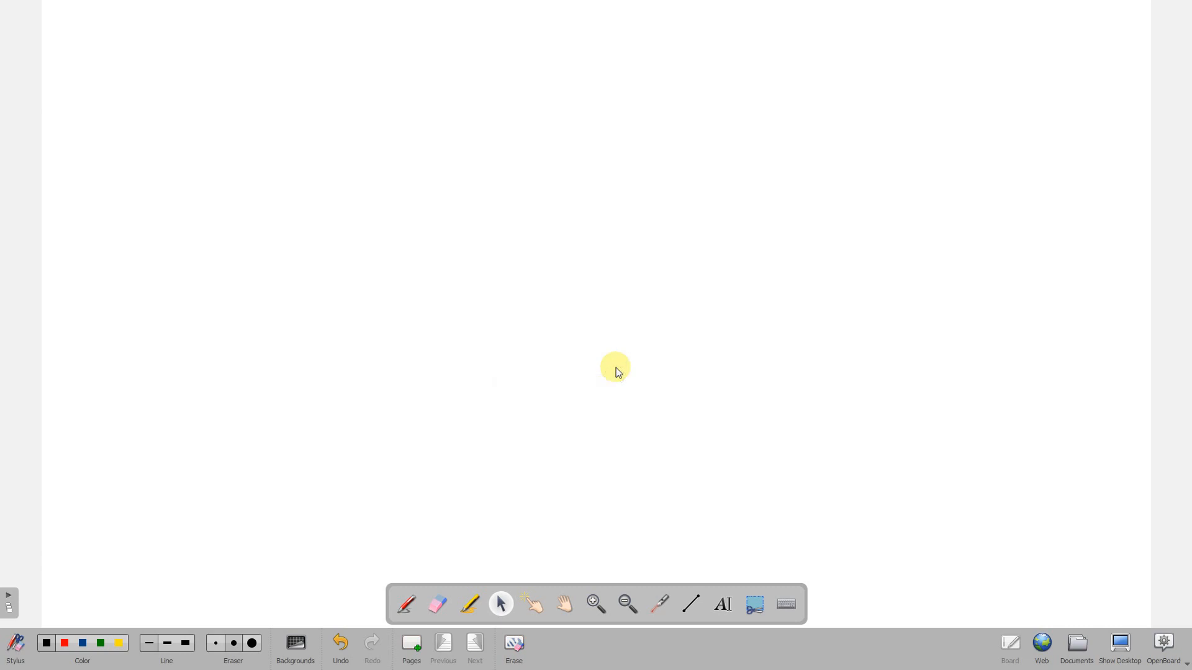
click(1119, 648)
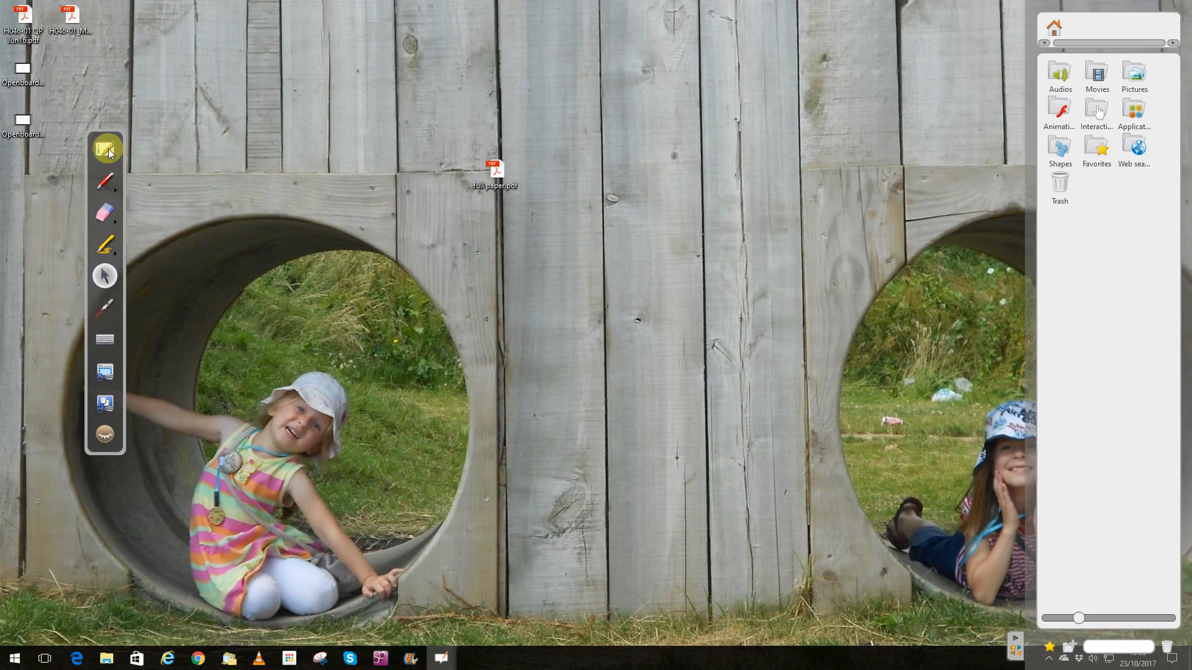
Back on the board, add the Ruler application and return to the applications list
click(105, 148)
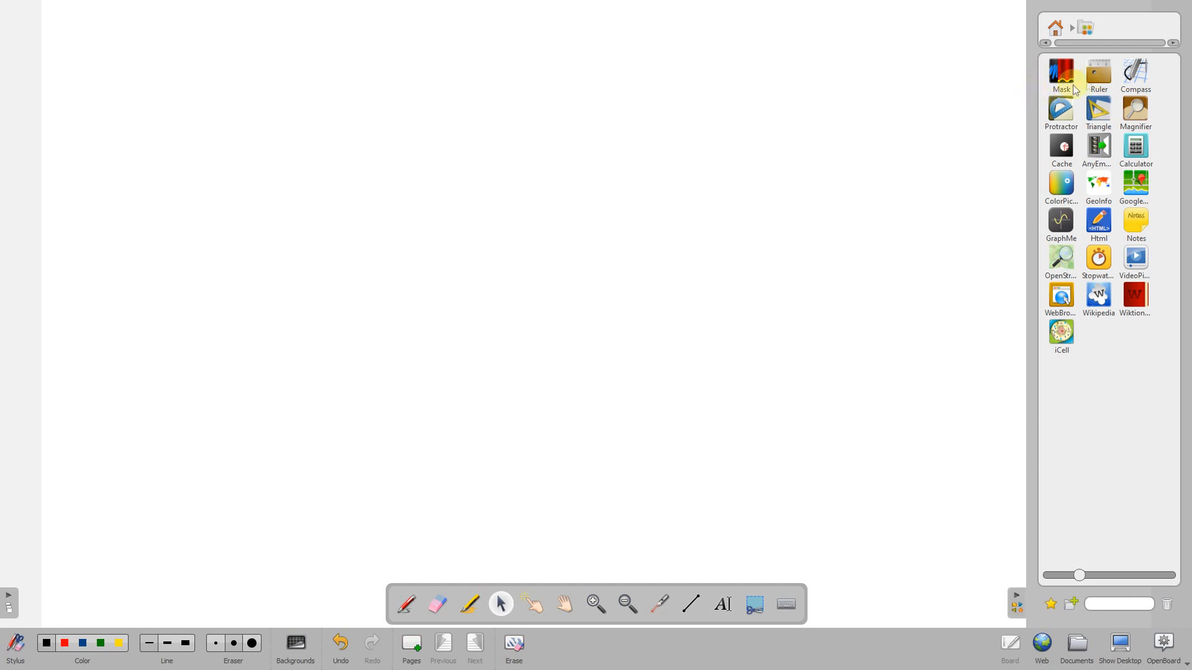
click(1098, 74)
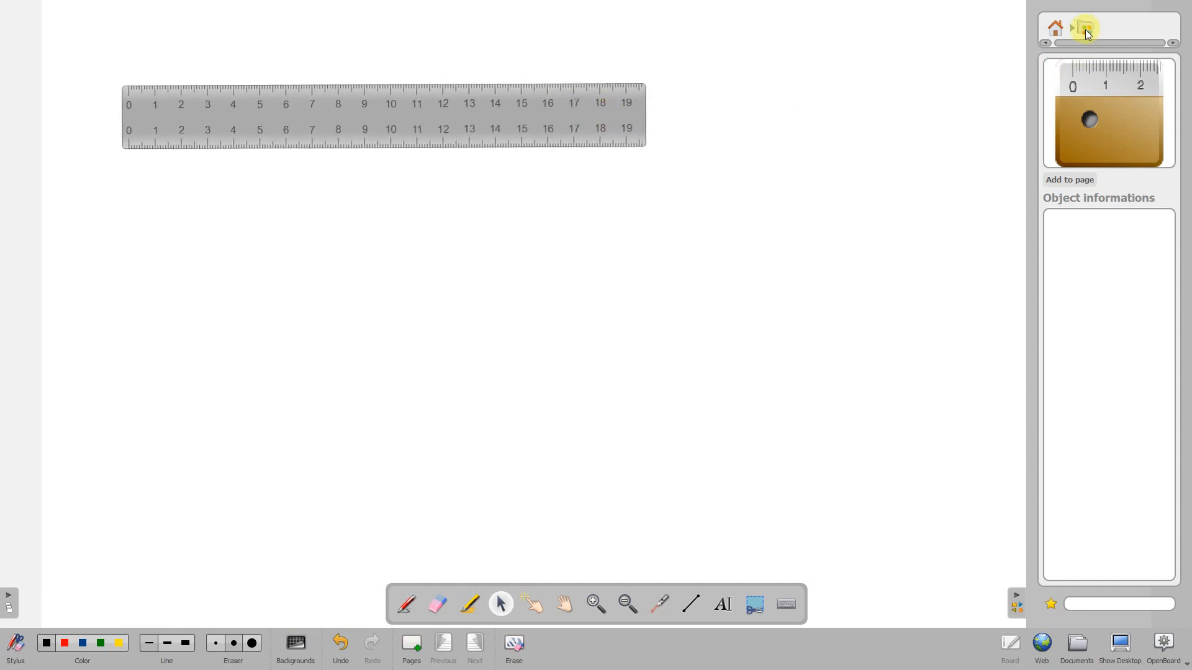
click(1072, 28)
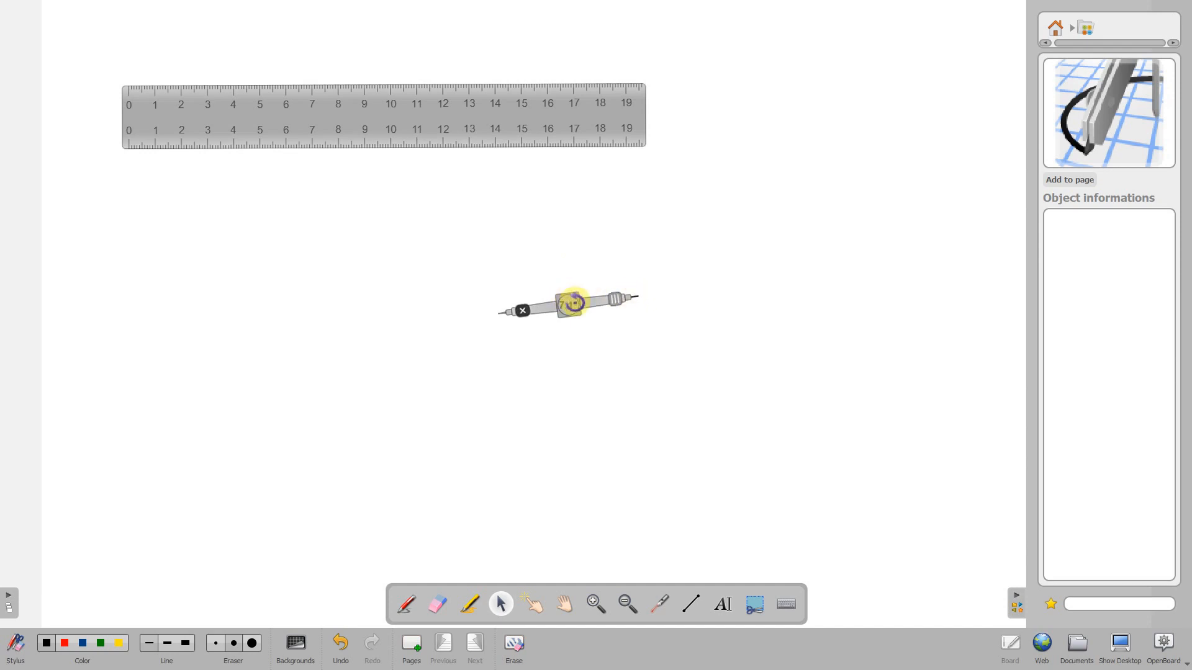
Drag the compass handle to draw a circle on the page
drag(574, 302, 600, 251)
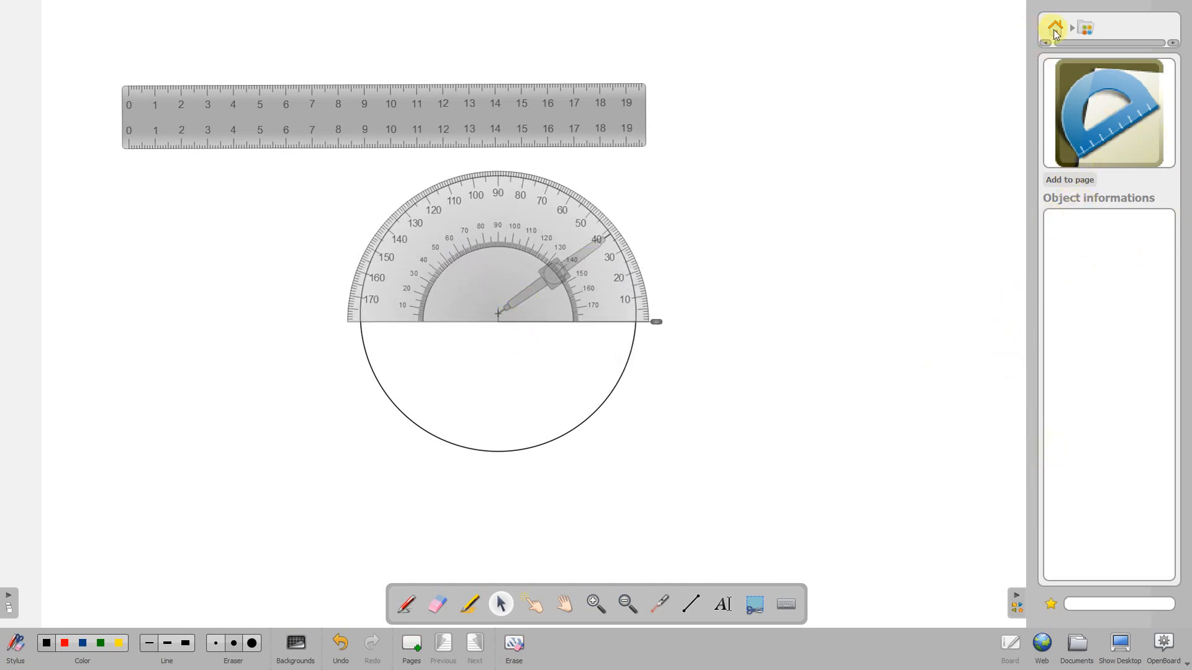
Add the Triangle set square, rotate it to a slant and reposition it
click(1053, 28)
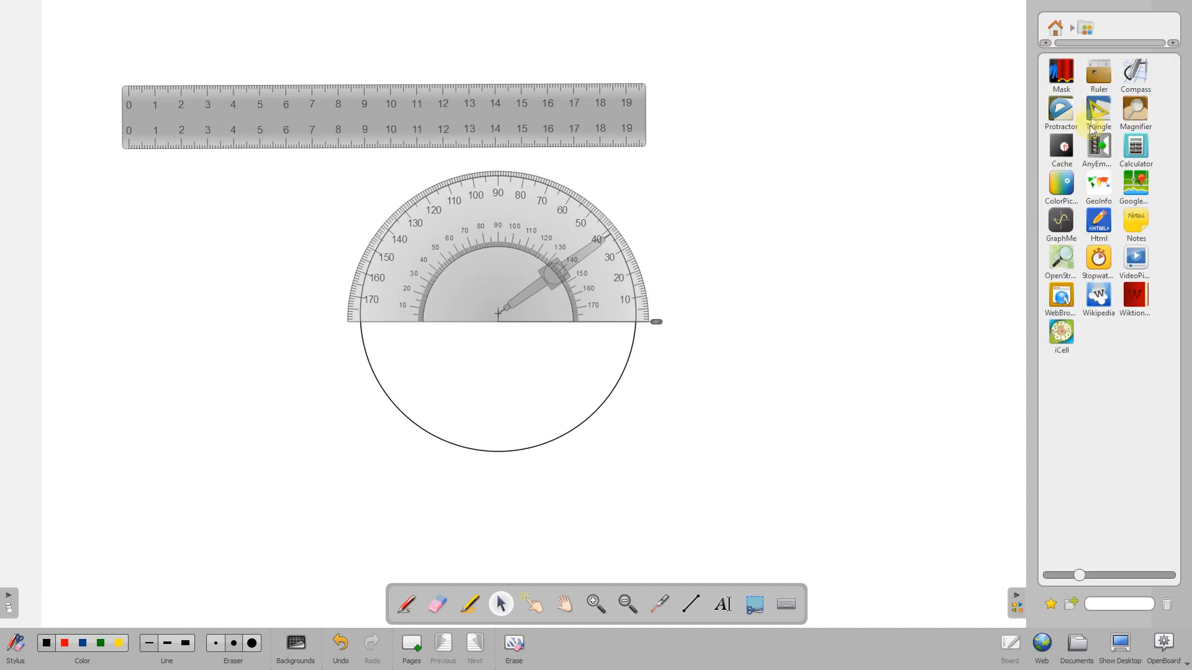
click(1097, 114)
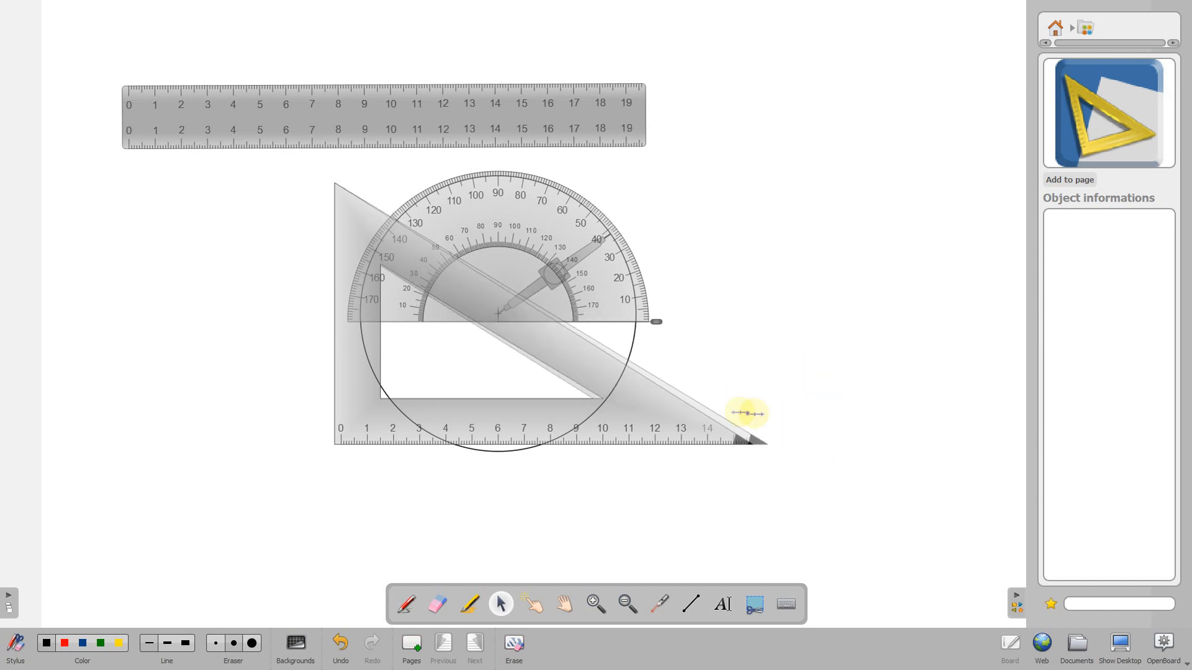
drag(748, 413, 509, 319)
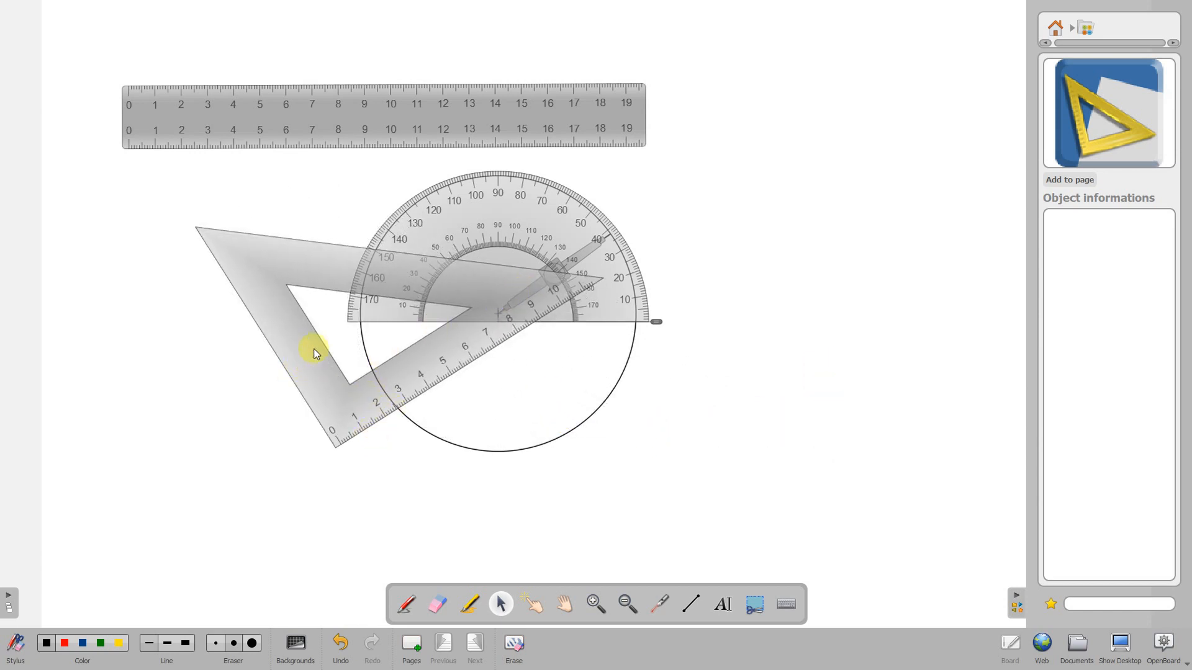
drag(316, 353, 786, 399)
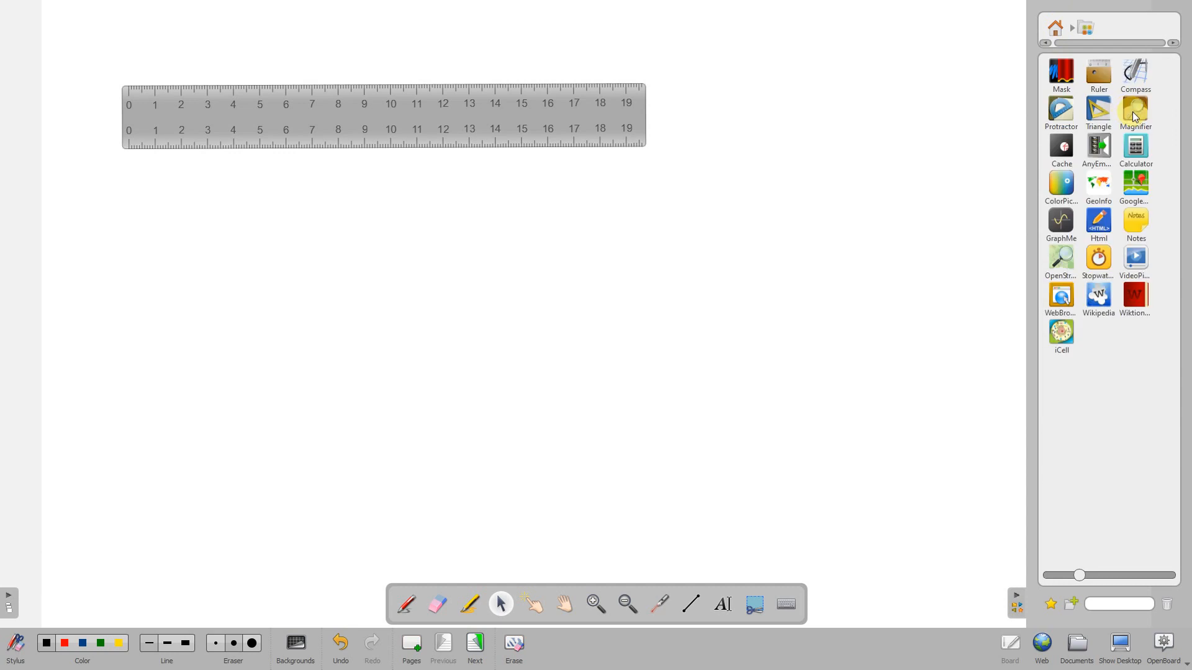
mouse_move(1135, 151)
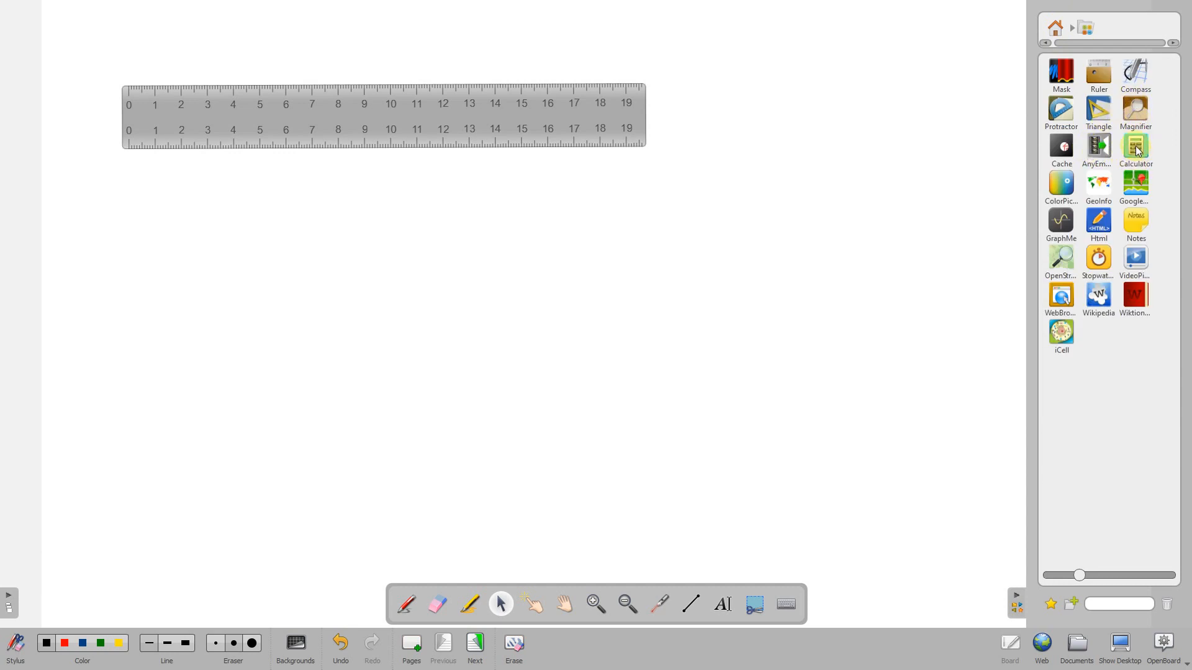
Add the Calculator widget to the page, then select the Html editor application
click(1135, 146)
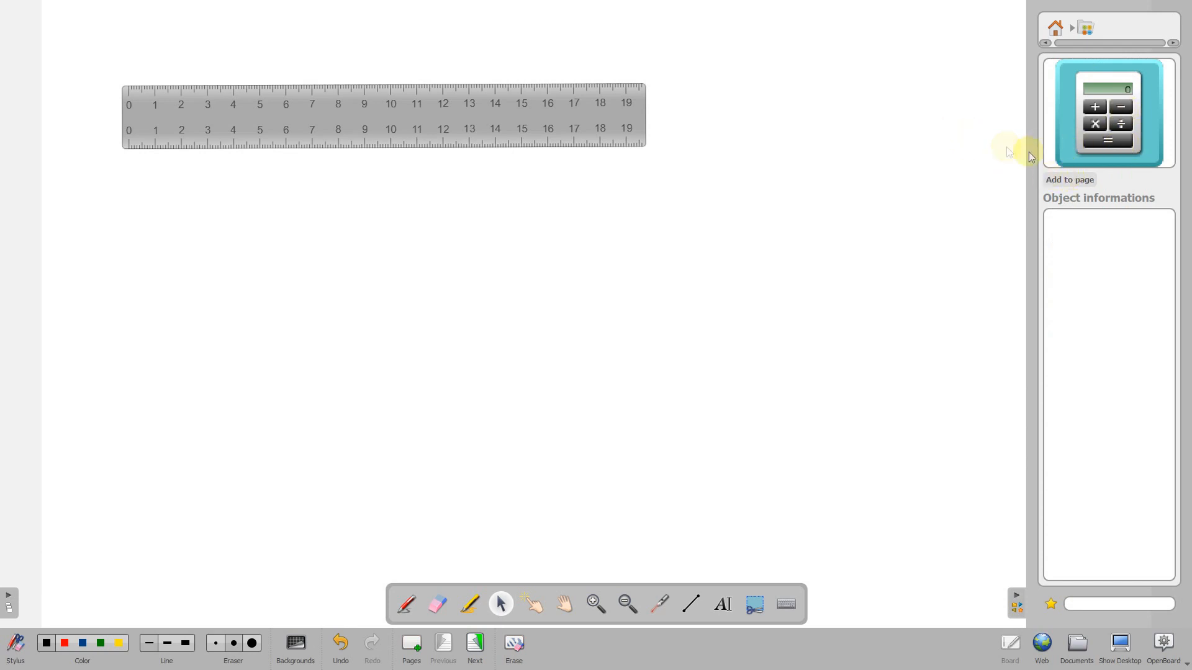
click(1067, 180)
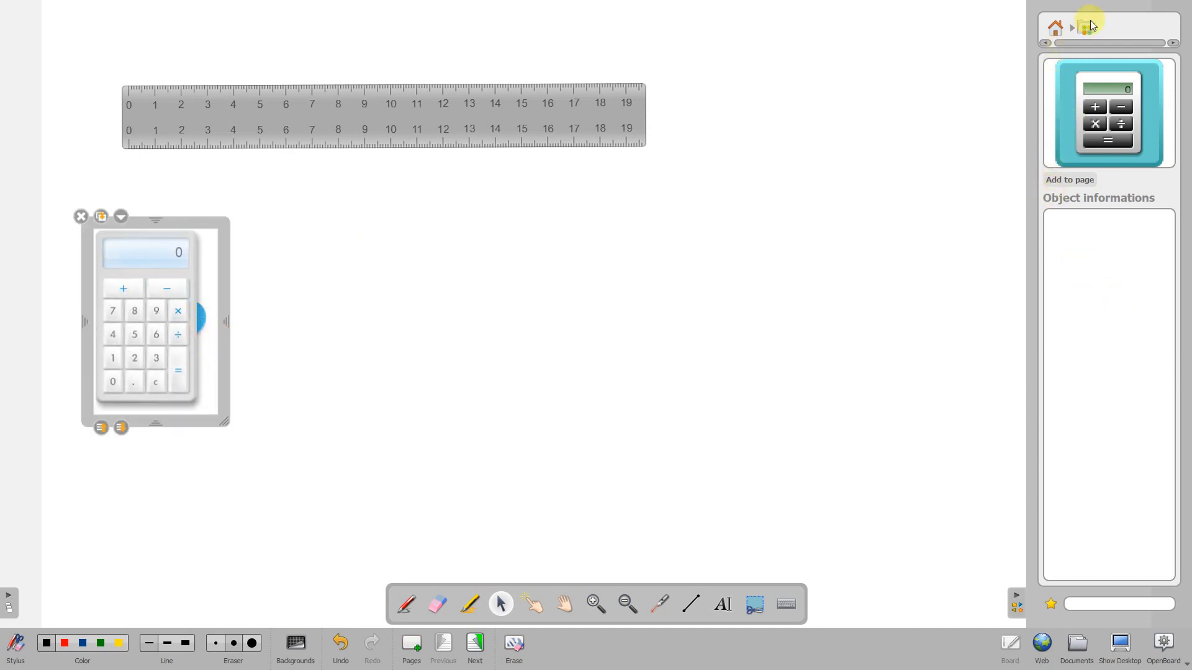
click(1085, 28)
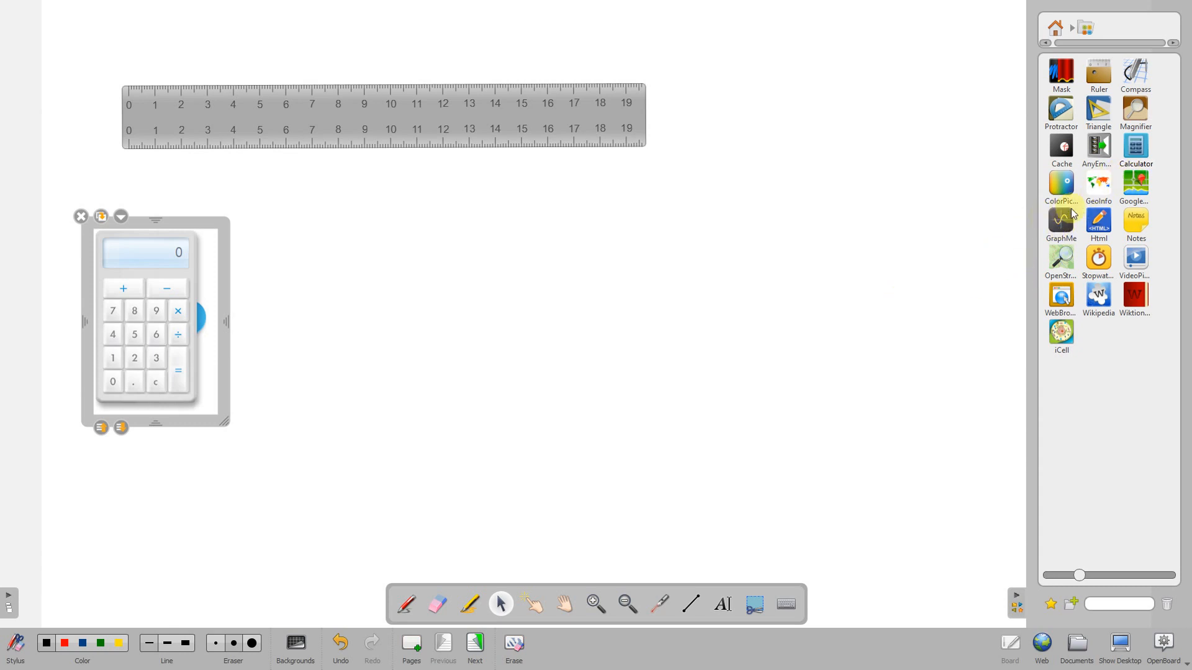
mouse_move(1123, 191)
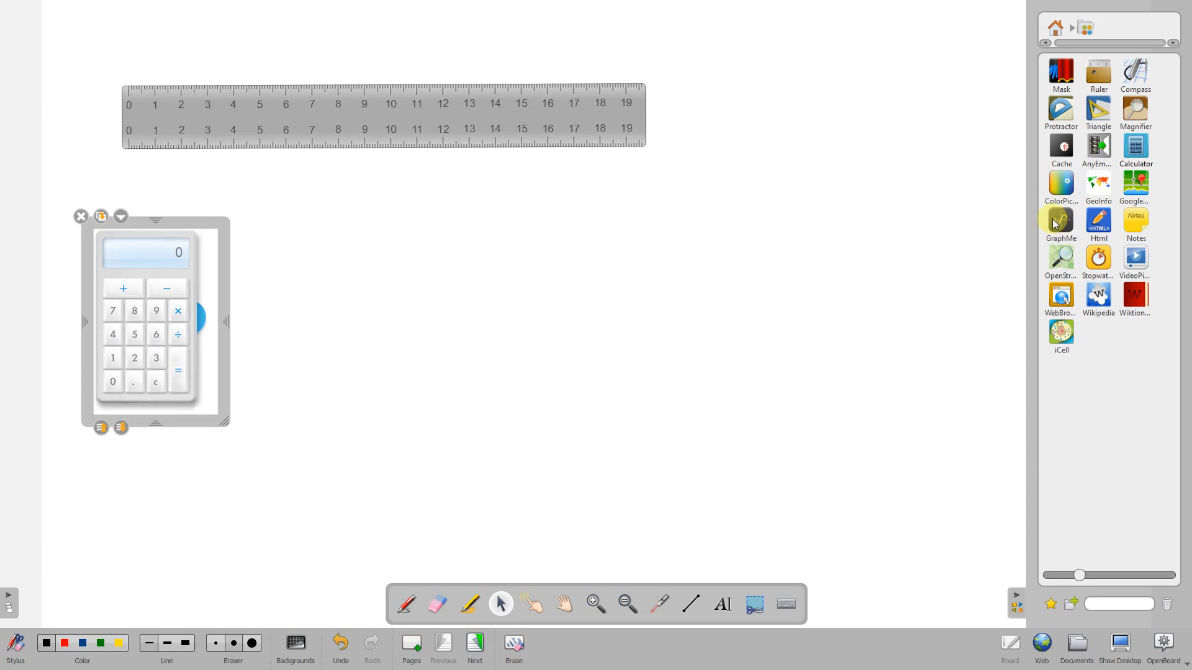
click(1098, 221)
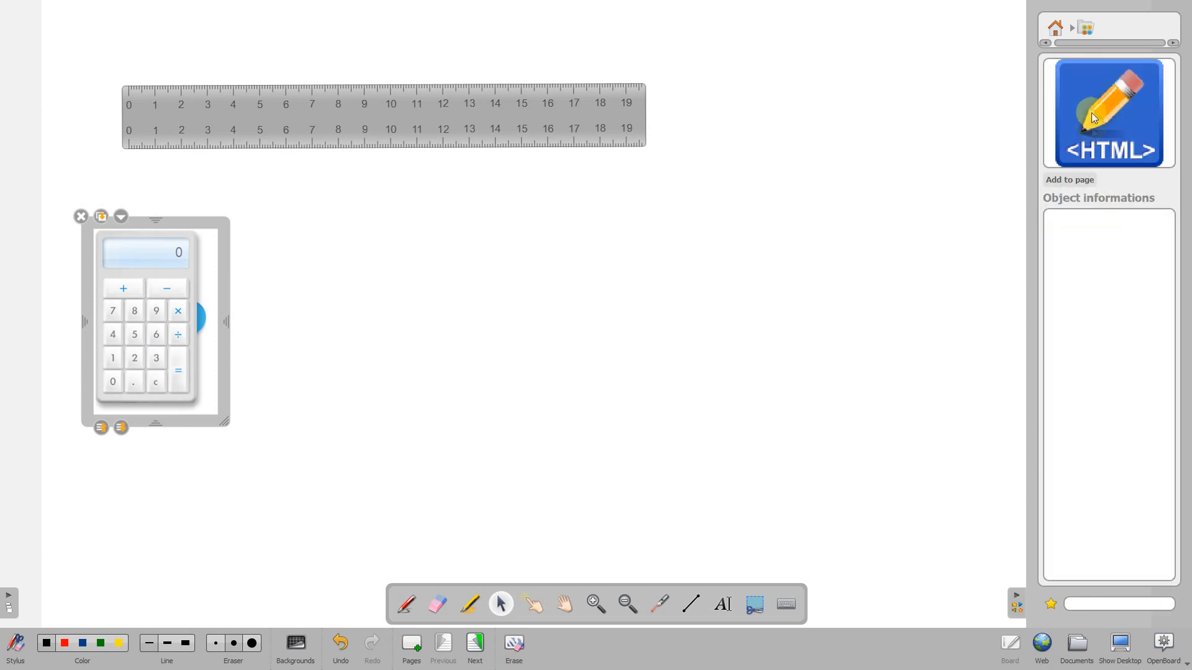
Add the HTML editor widget to the page
click(1107, 113)
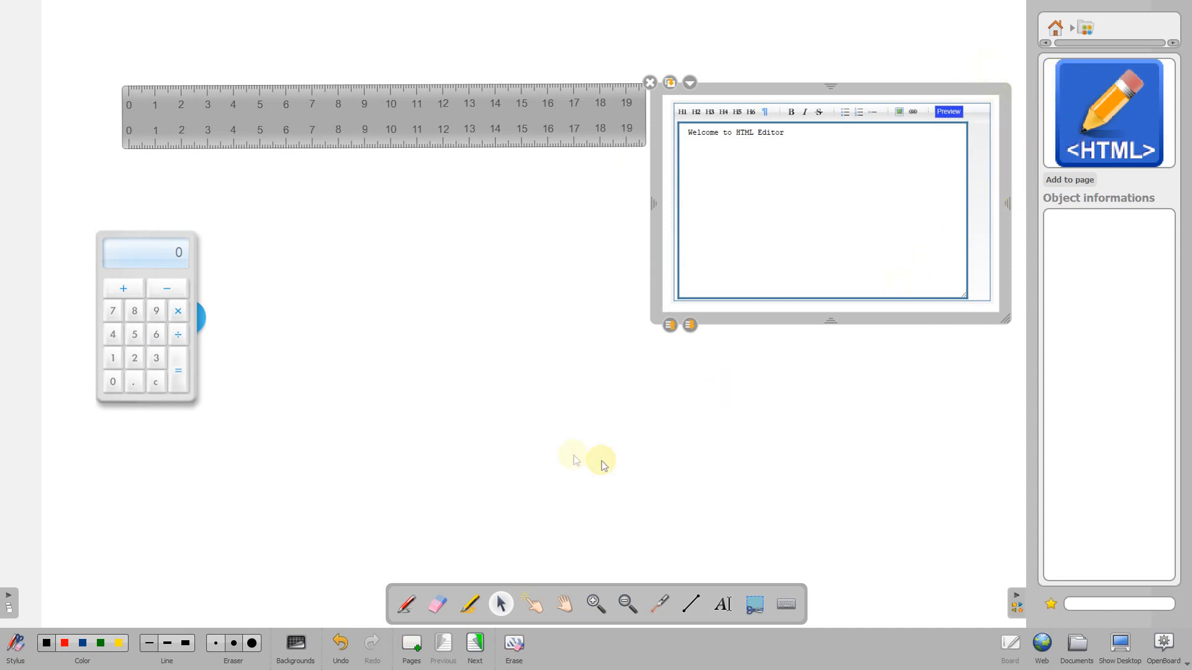
click(650, 82)
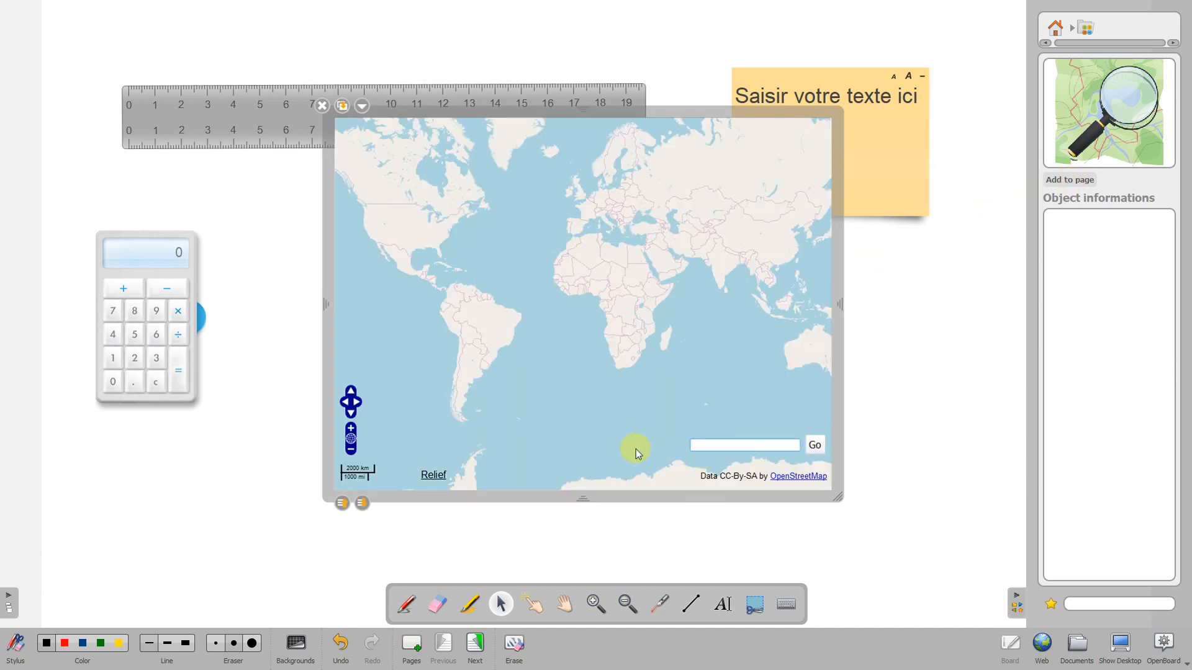
Search the map for Scunthorpe, then pan and zoom in on central Brigg
text(scunt)
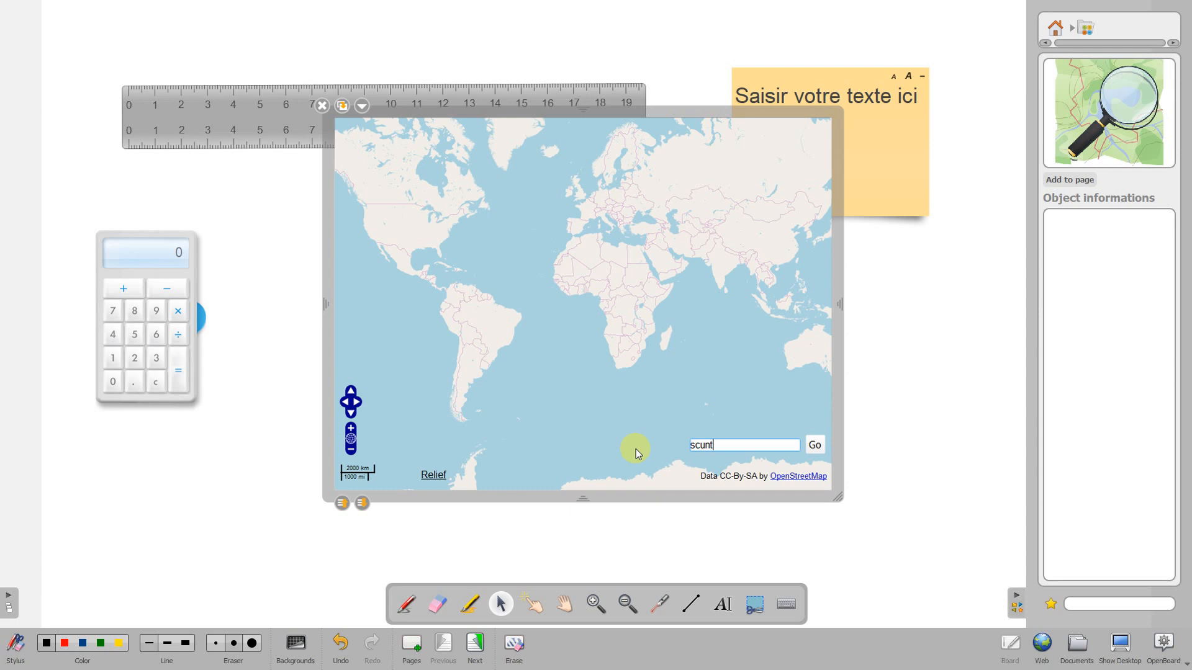
text(horpe)
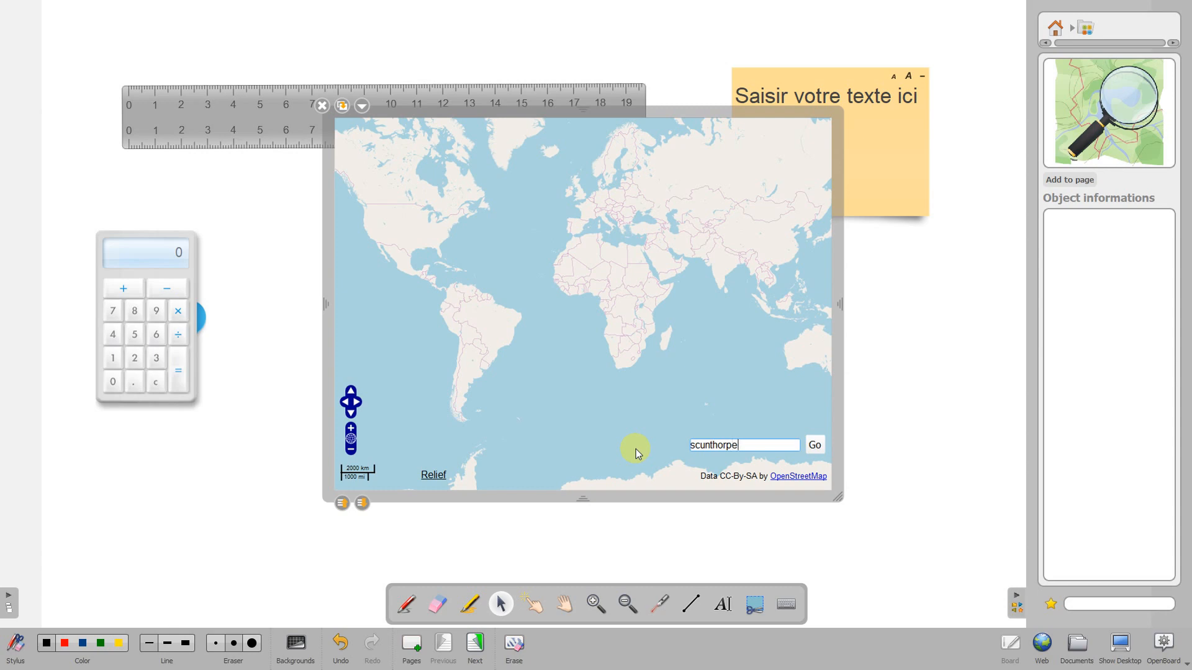
click(814, 444)
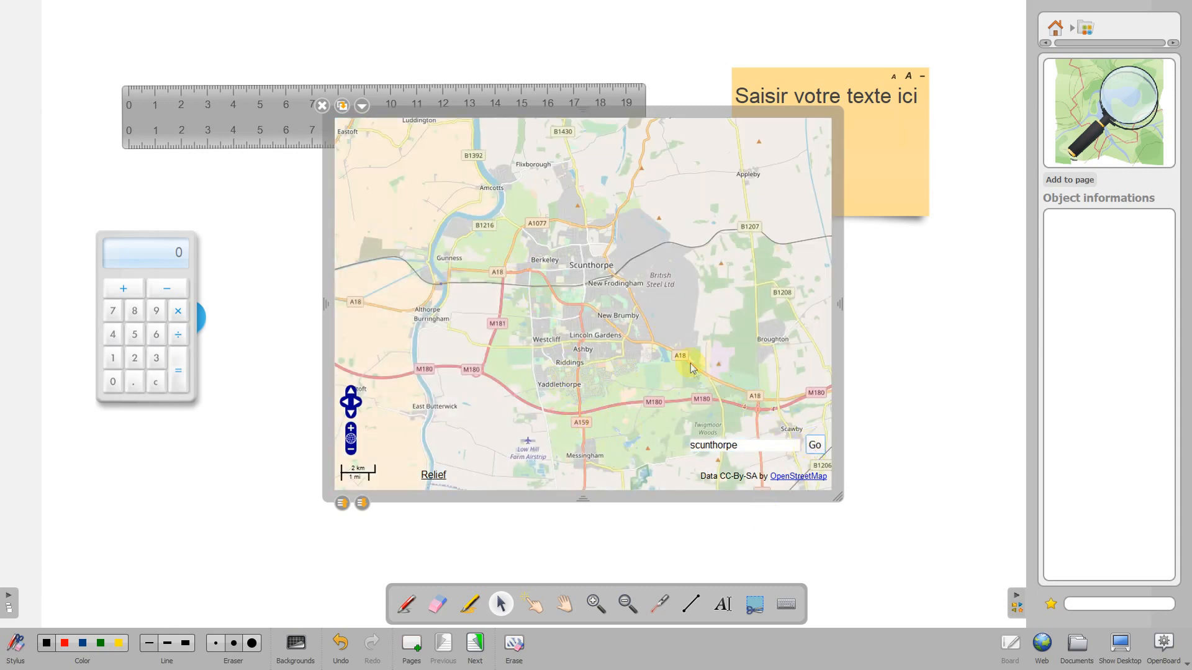
drag(692, 369, 639, 380)
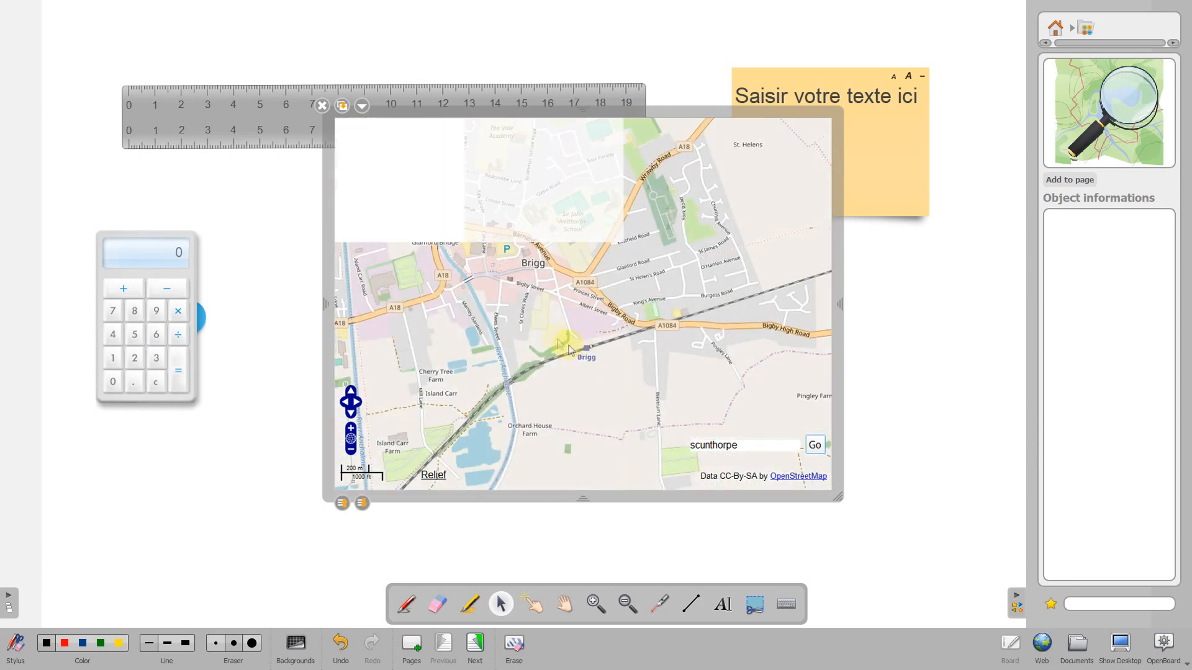
click(351, 430)
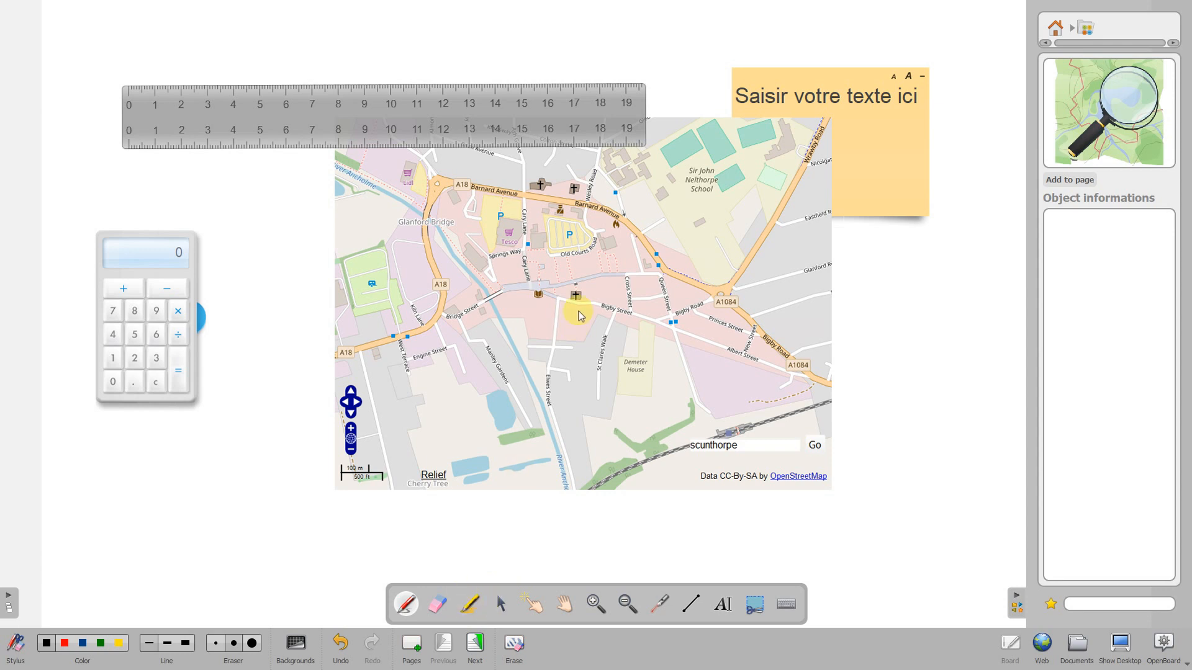
mouse_move(650, 280)
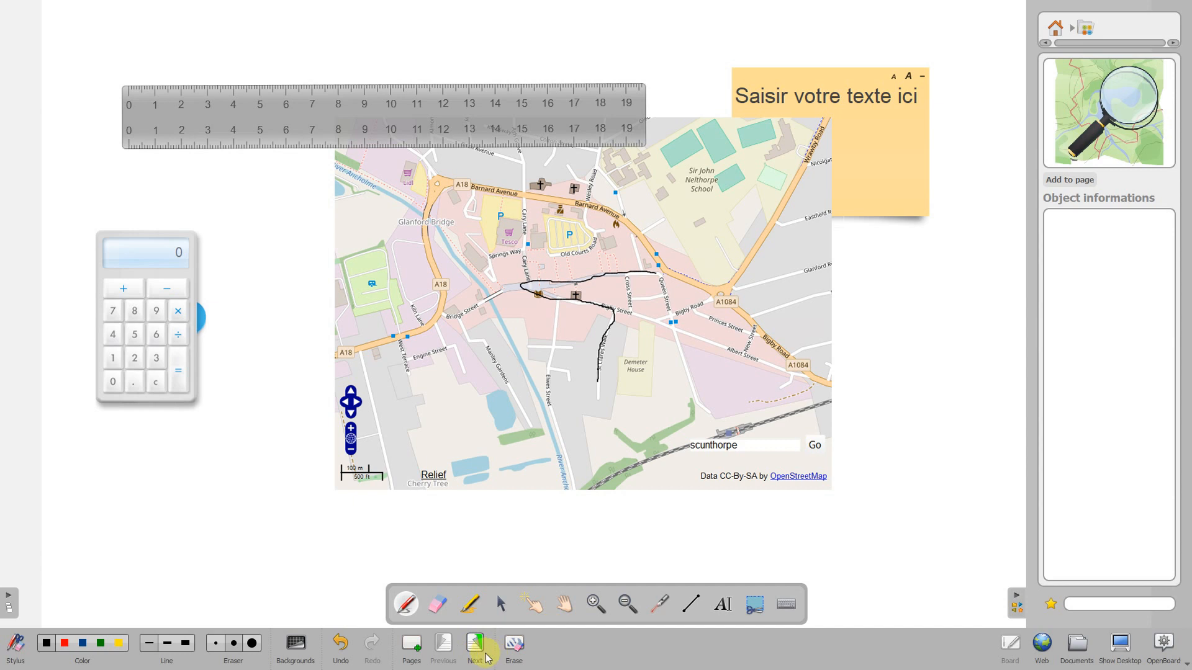
On a new page, raise the stopwatch minutes, start it, then remove it
click(474, 646)
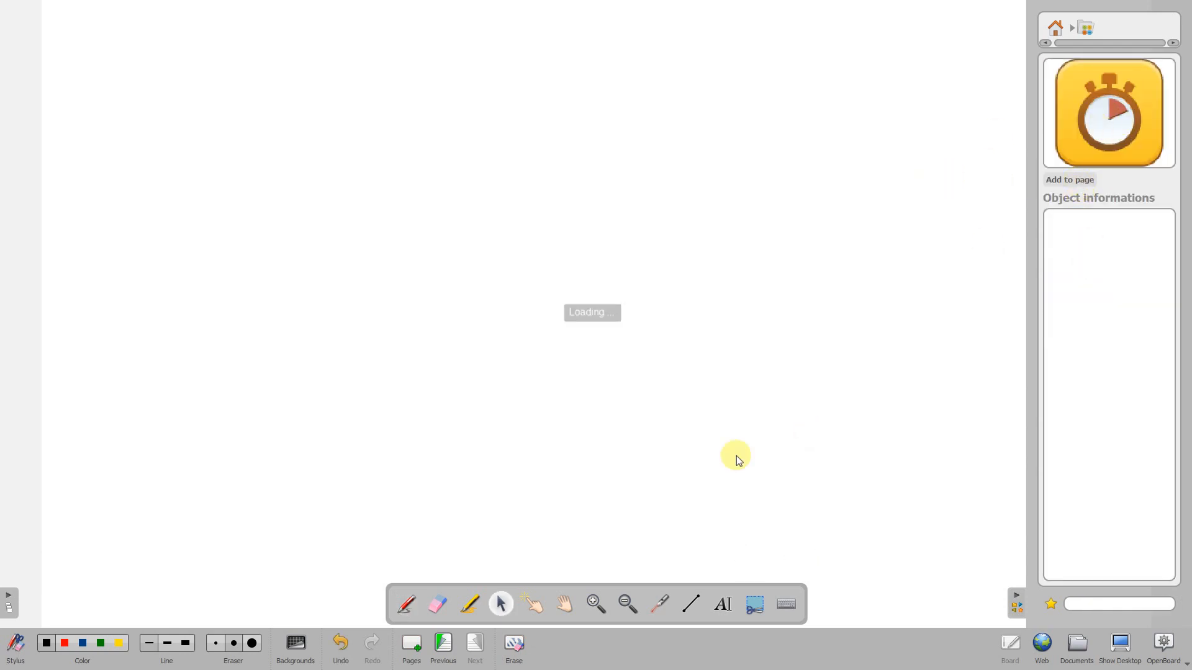
click(1068, 180)
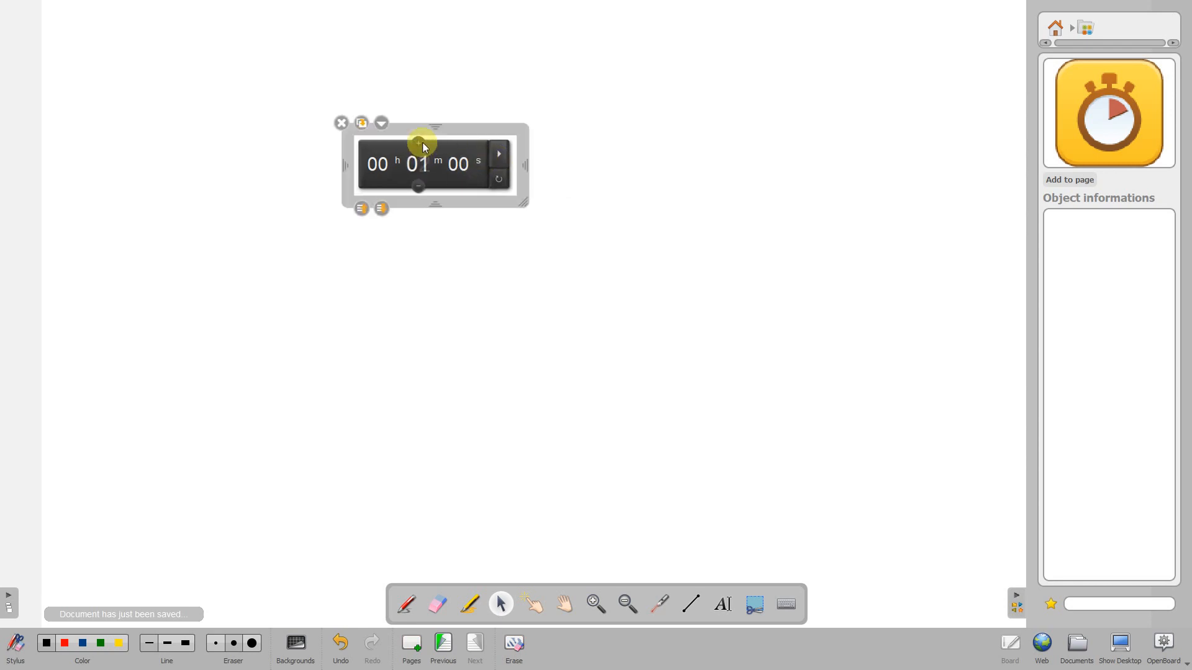
click(498, 155)
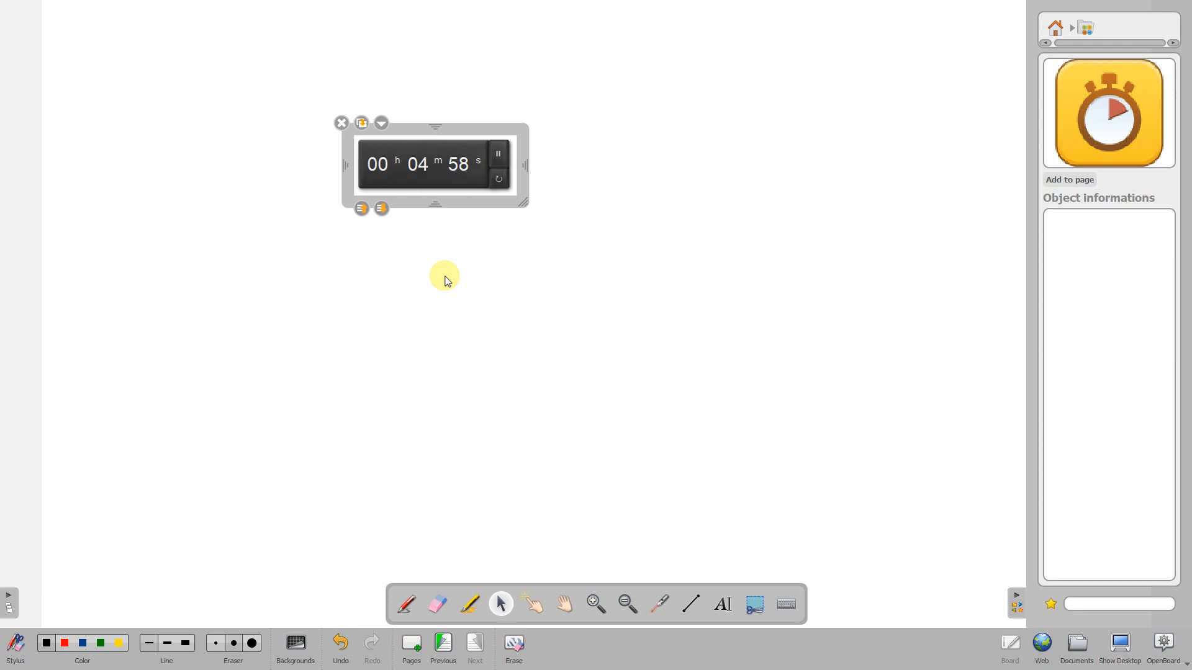
click(341, 123)
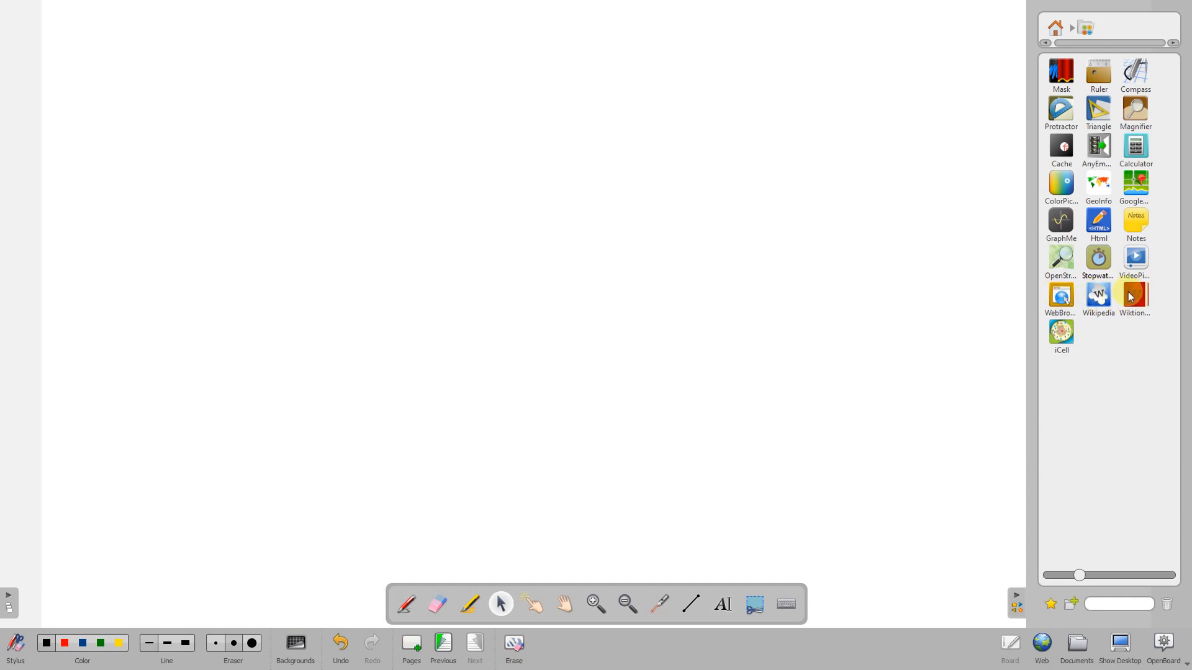
Preview the dictionary widget, then add the iCell cell image widget instead
click(1096, 296)
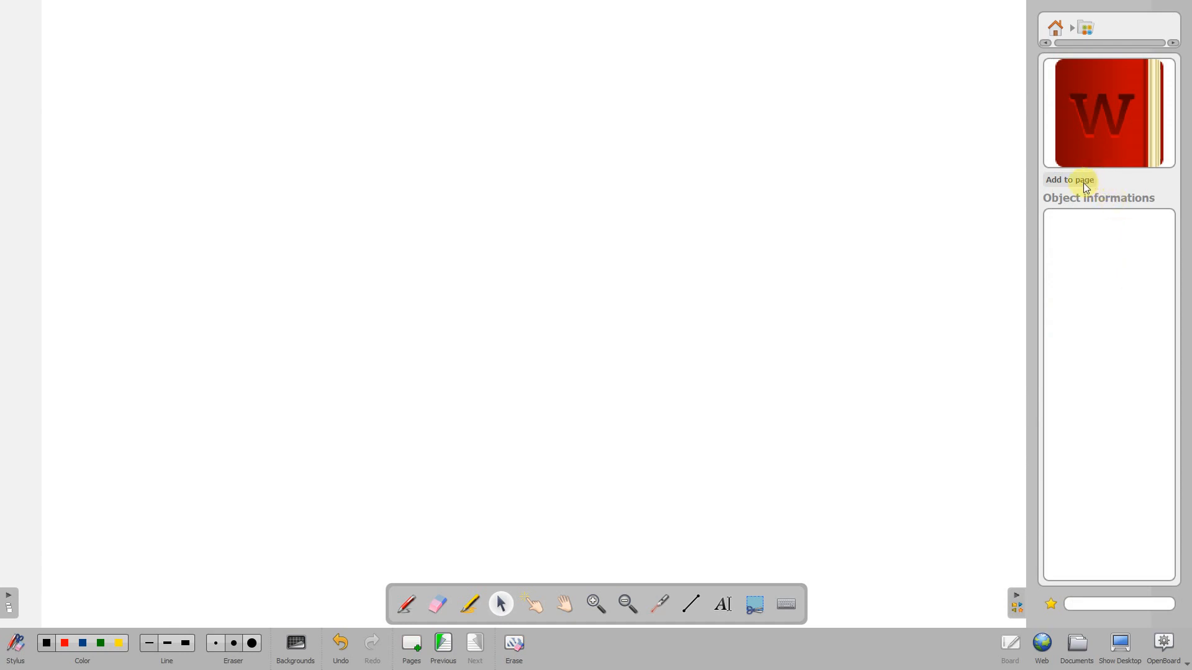
click(1084, 27)
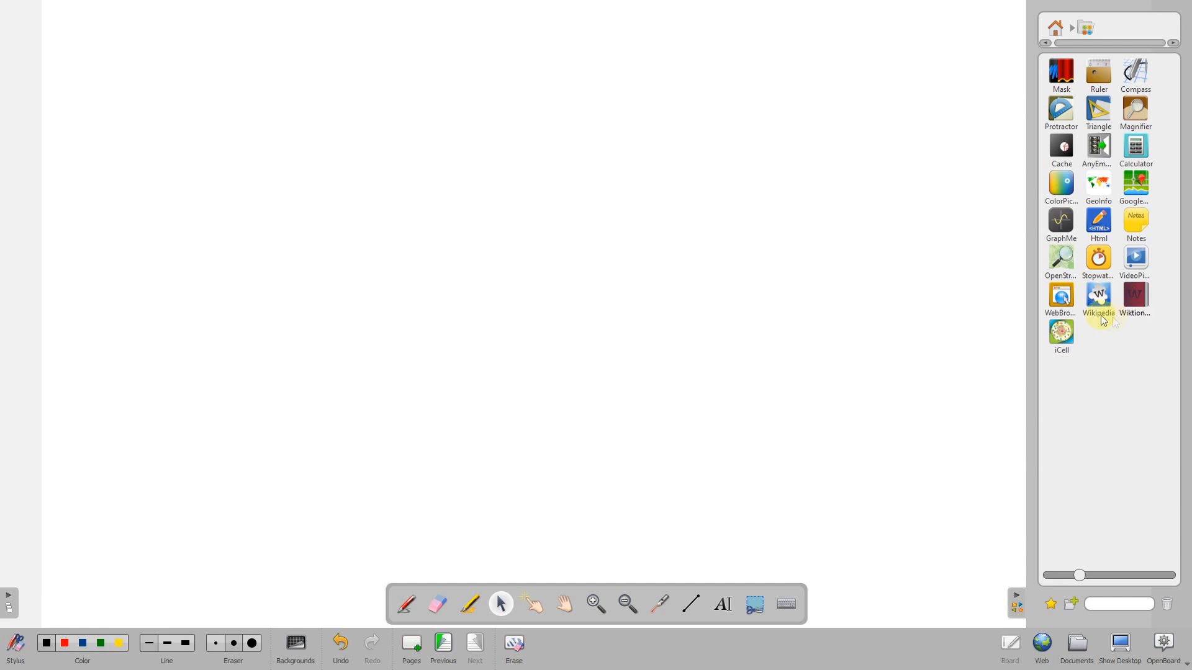
click(1060, 330)
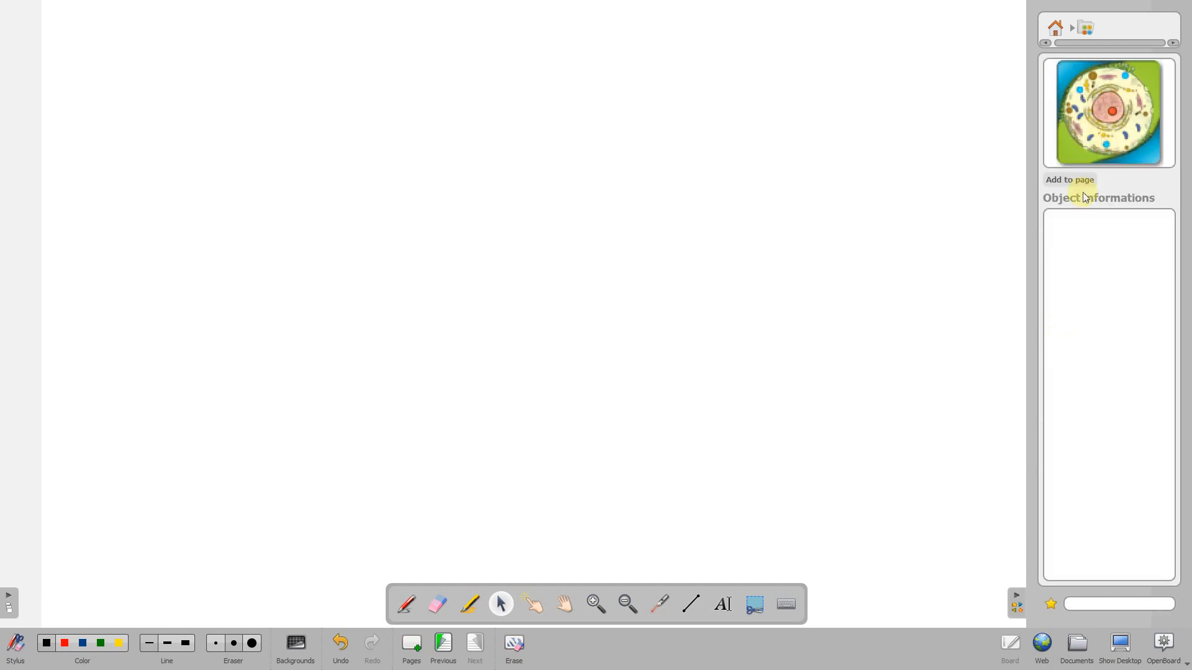
click(1068, 180)
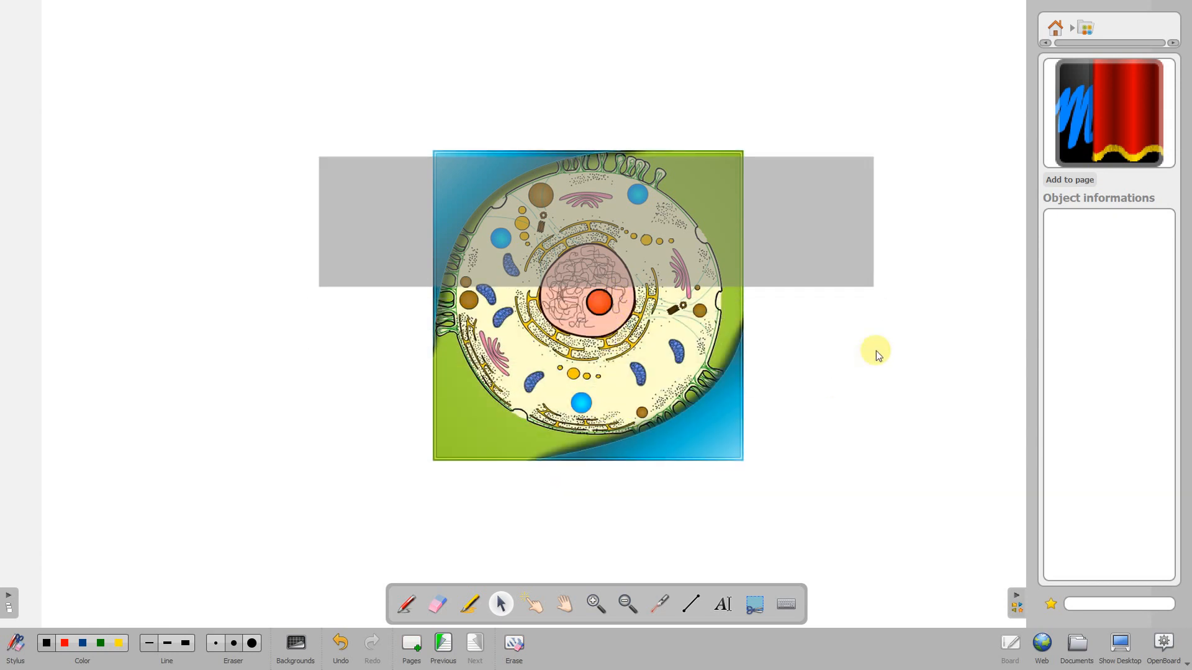
mouse_move(706, 550)
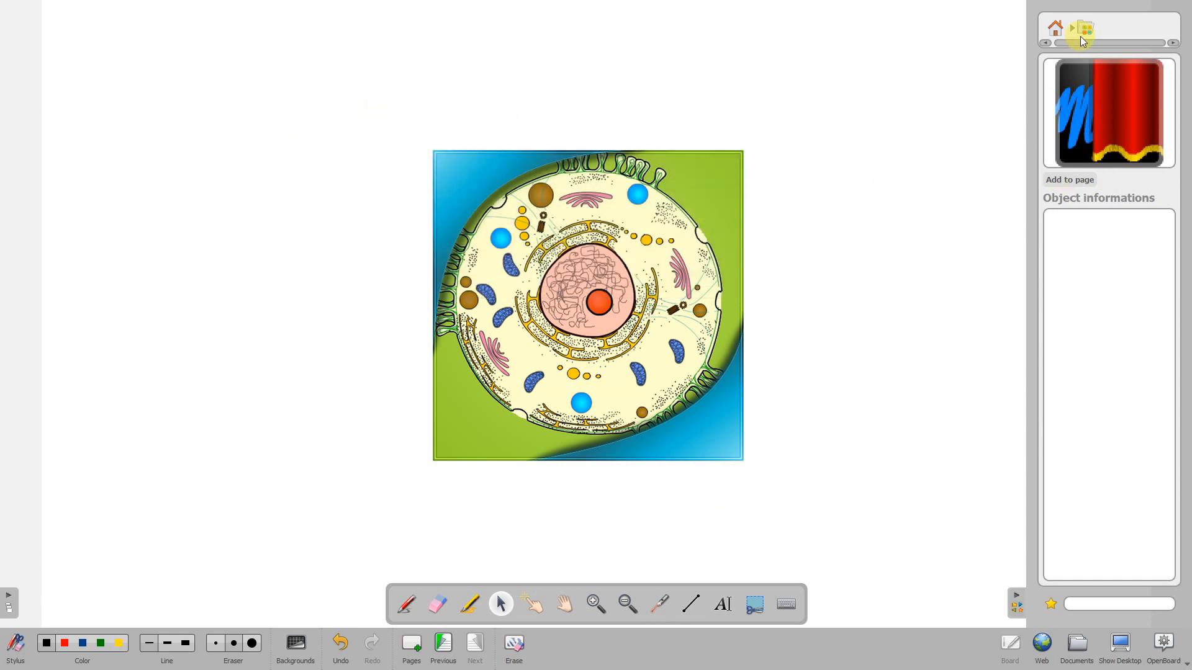
Move the magnifier lens onto the cell diagram's upper-left edge
click(1084, 28)
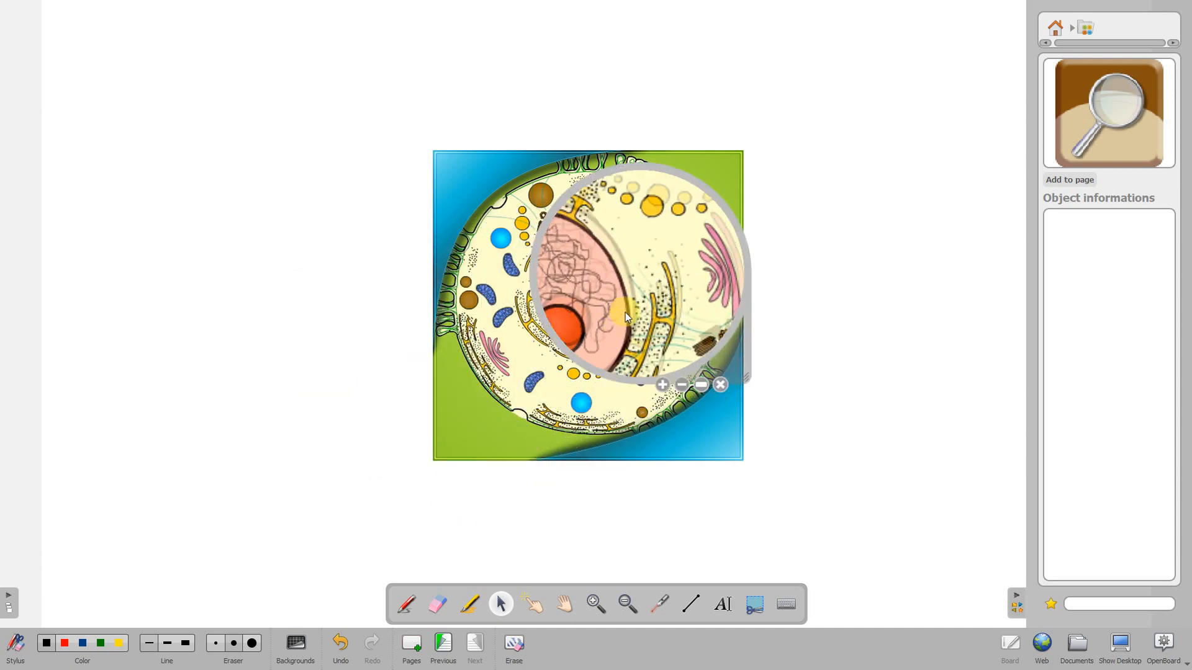
drag(623, 274, 387, 221)
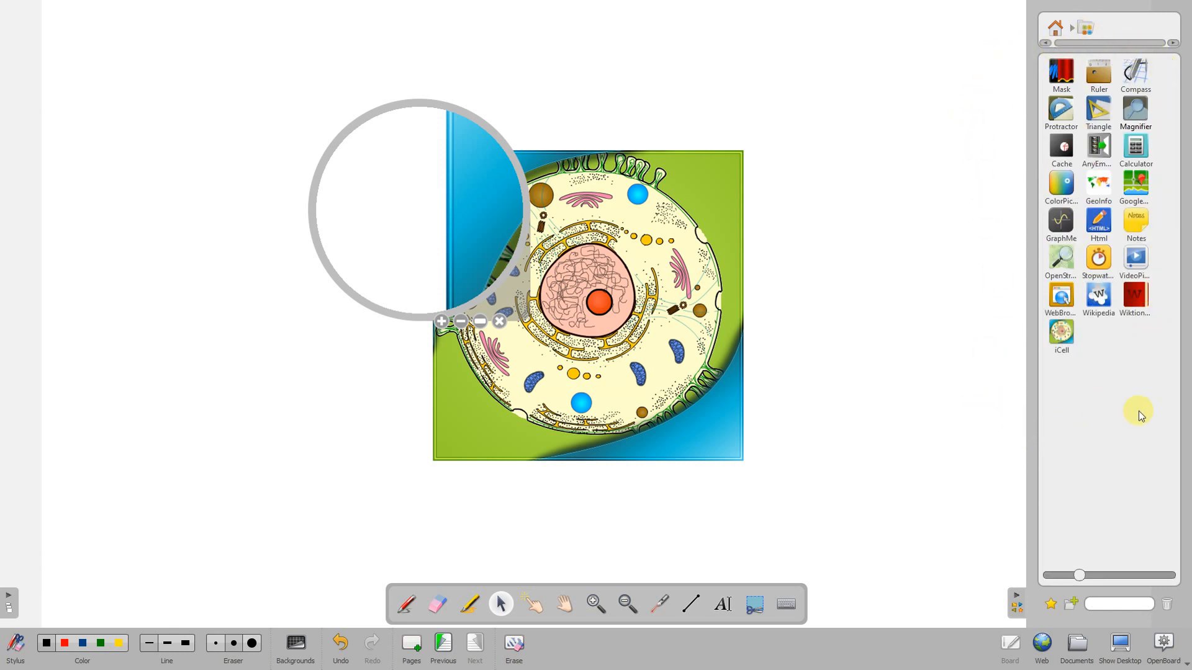
mouse_move(1112, 206)
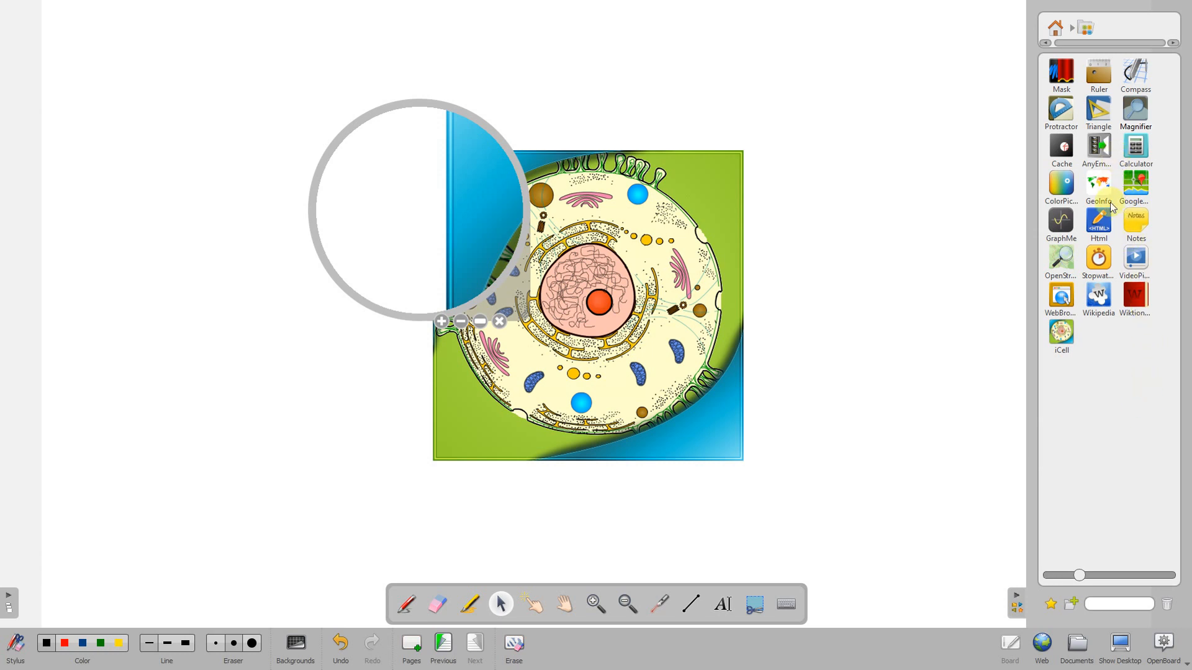